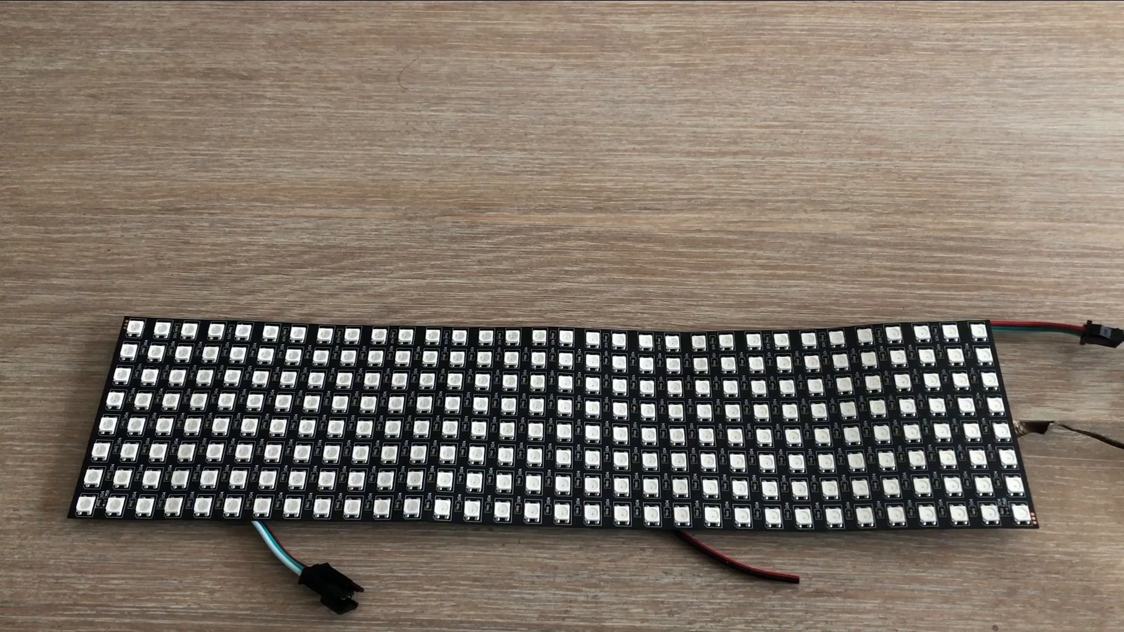
pyautogui.write('#include <FastLED.h>')
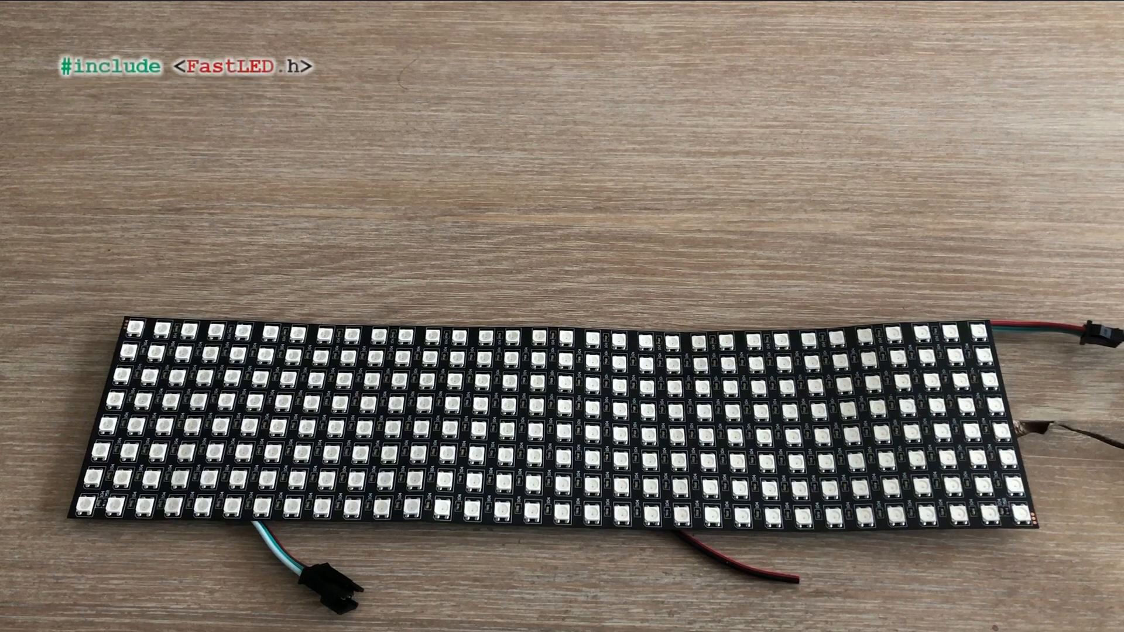
pyautogui.write('#define NUM_LEDS 256')
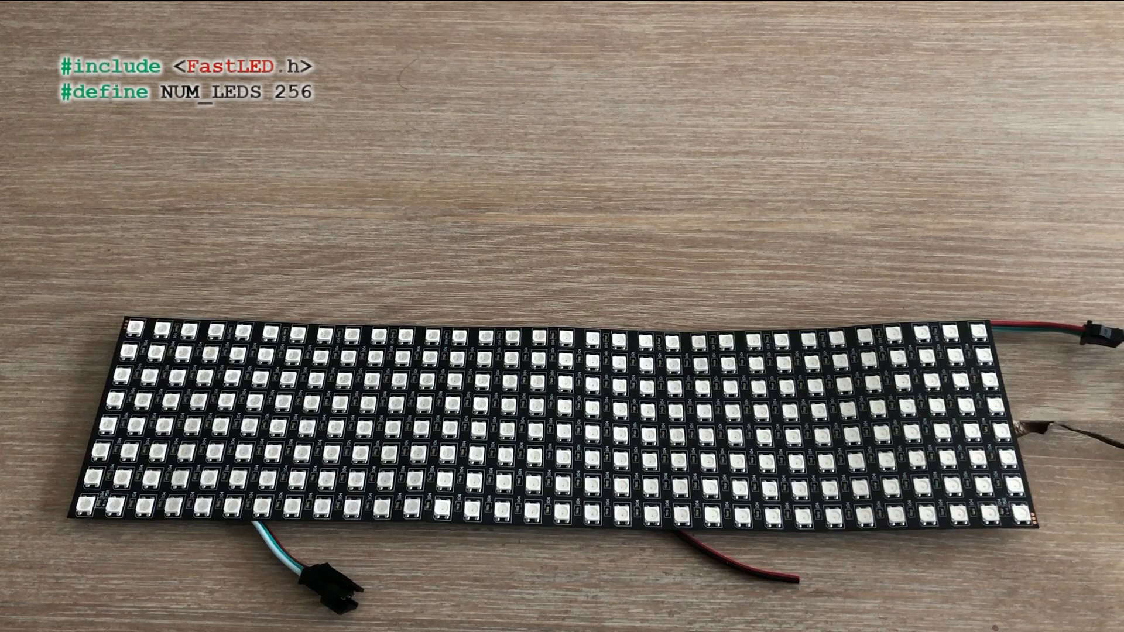
pyautogui.write('#define DATA_PIN 12')
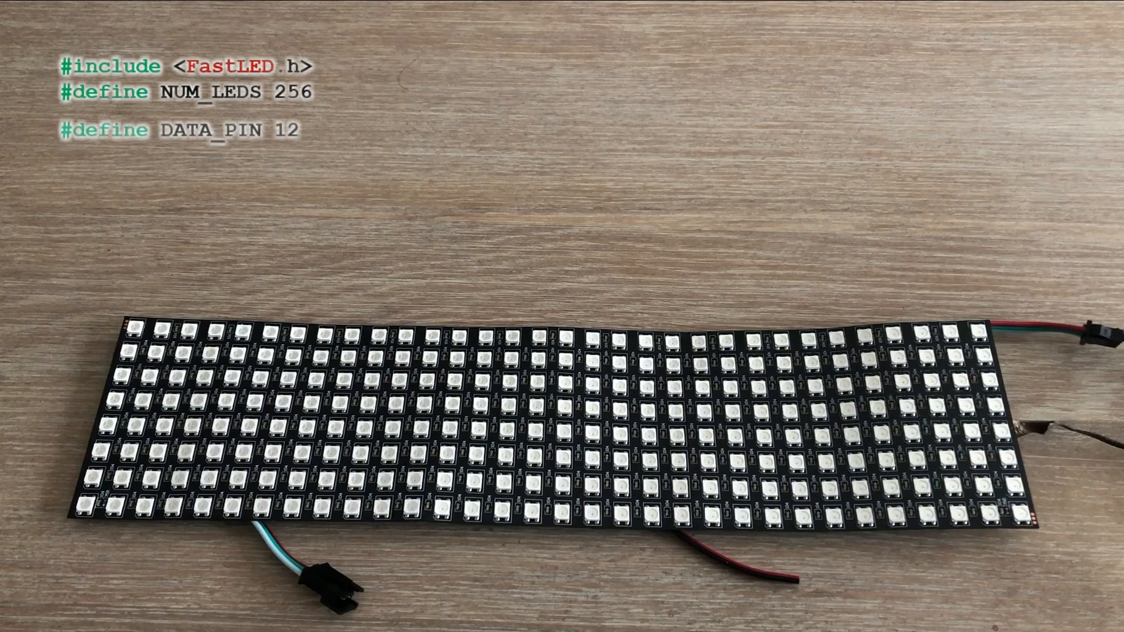
pyautogui.write('CRGB leds[NUM_LEDS];')
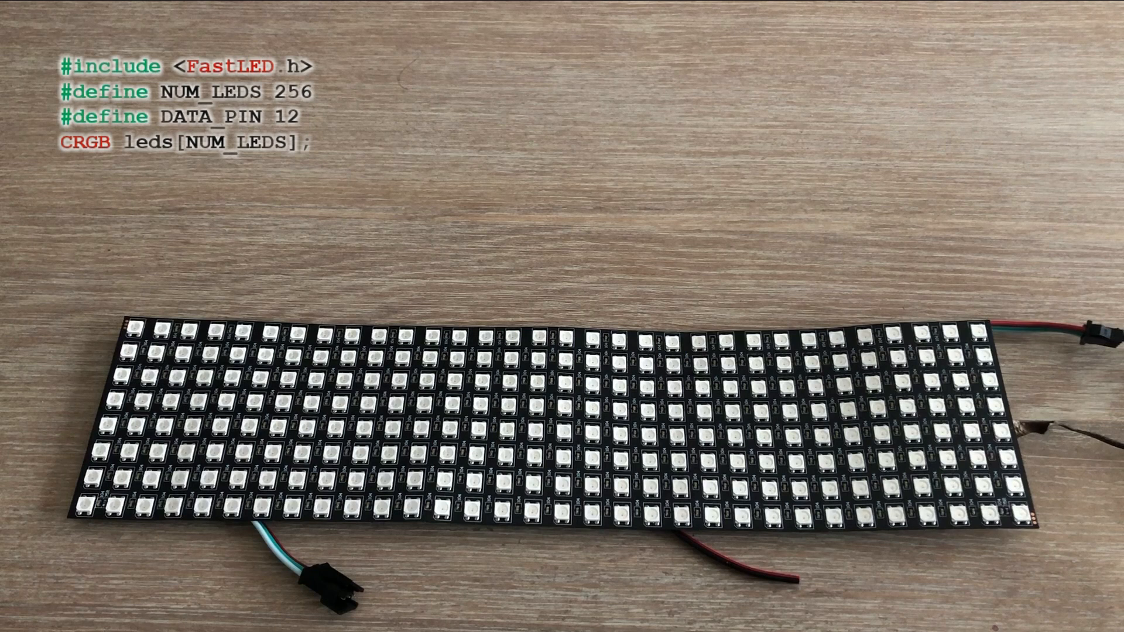
pyautogui.write('void setup() {')
pyautogui.write('FastLED.addLeds<WS2812,DATA_PIN,RGB>(leds,NUM_LEDS);')
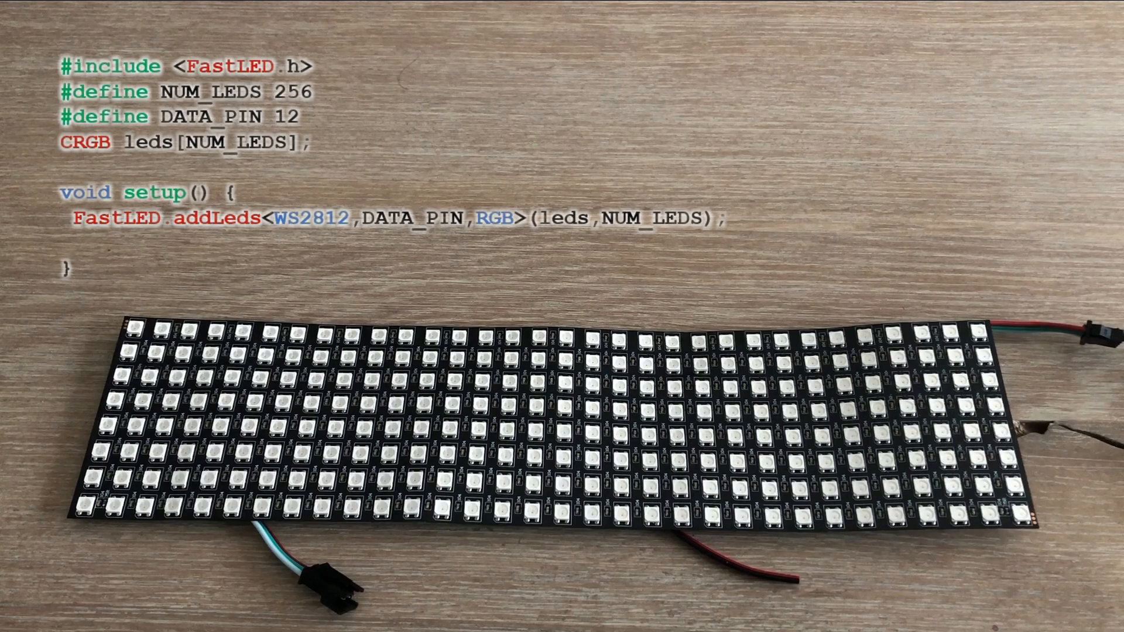
pyautogui.write('FastLED.setBrightness(150);')
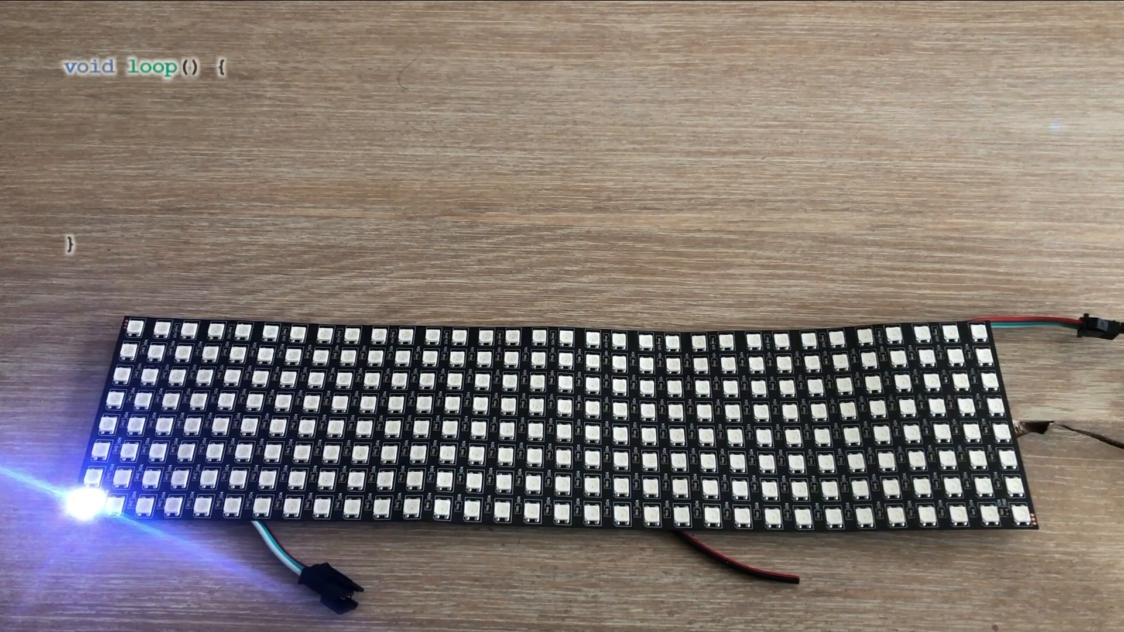
pyautogui.write('for (int i=0;i<256;i++) {')
pyautogui.write('leds[i]=CRGB::White;')
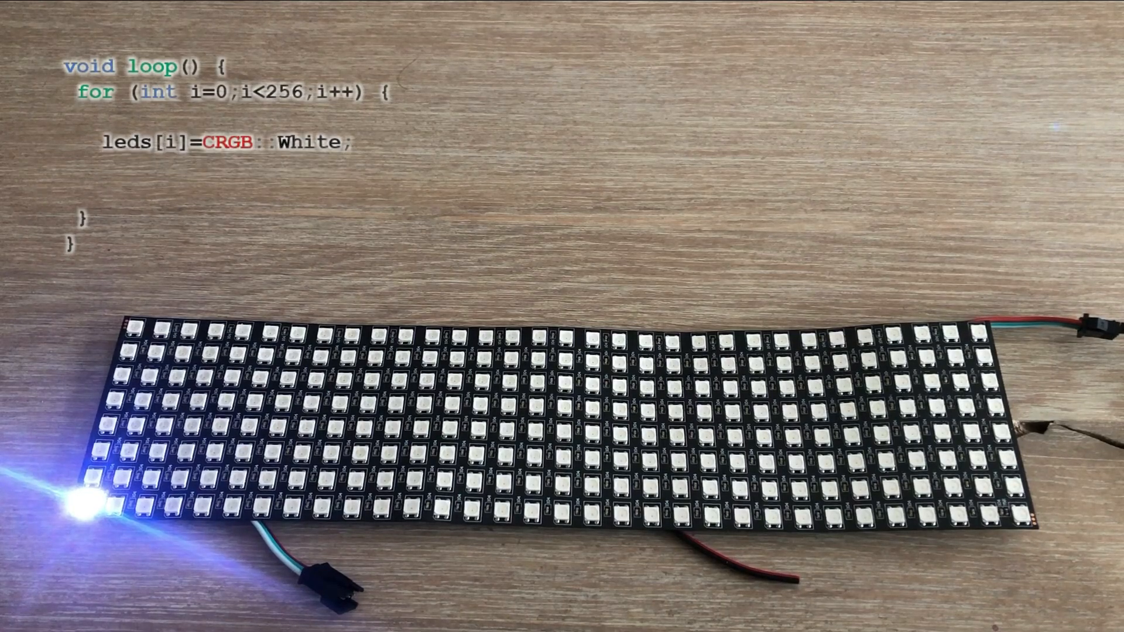
pyautogui.write('if(i>0) leds[i-1]=CRGB::Black;')
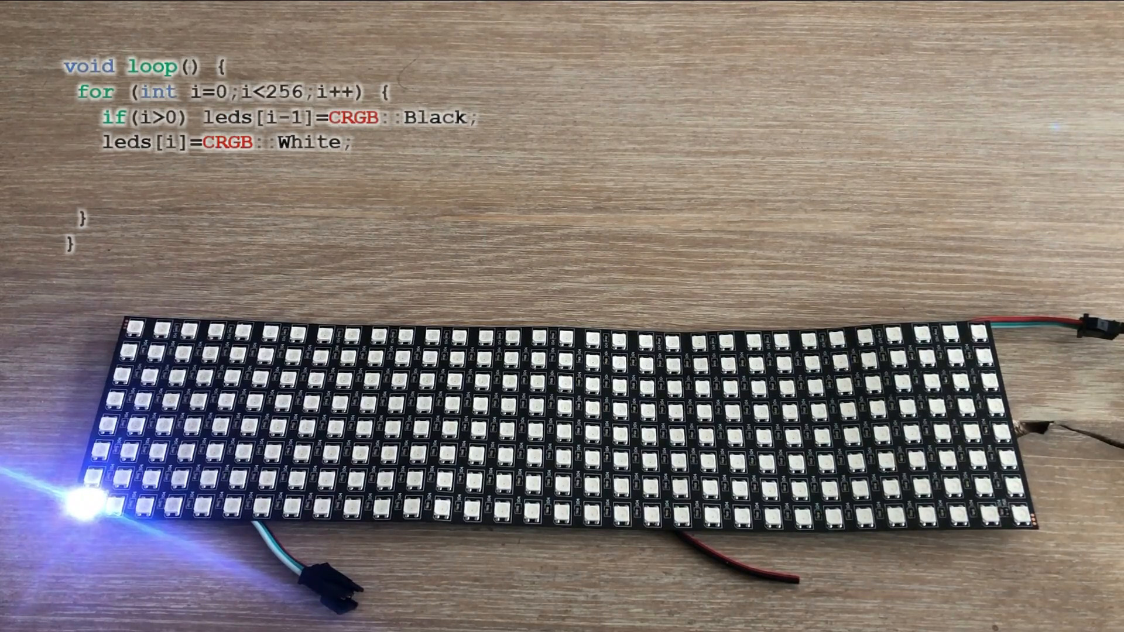
pyautogui.write('FastLED.show();')
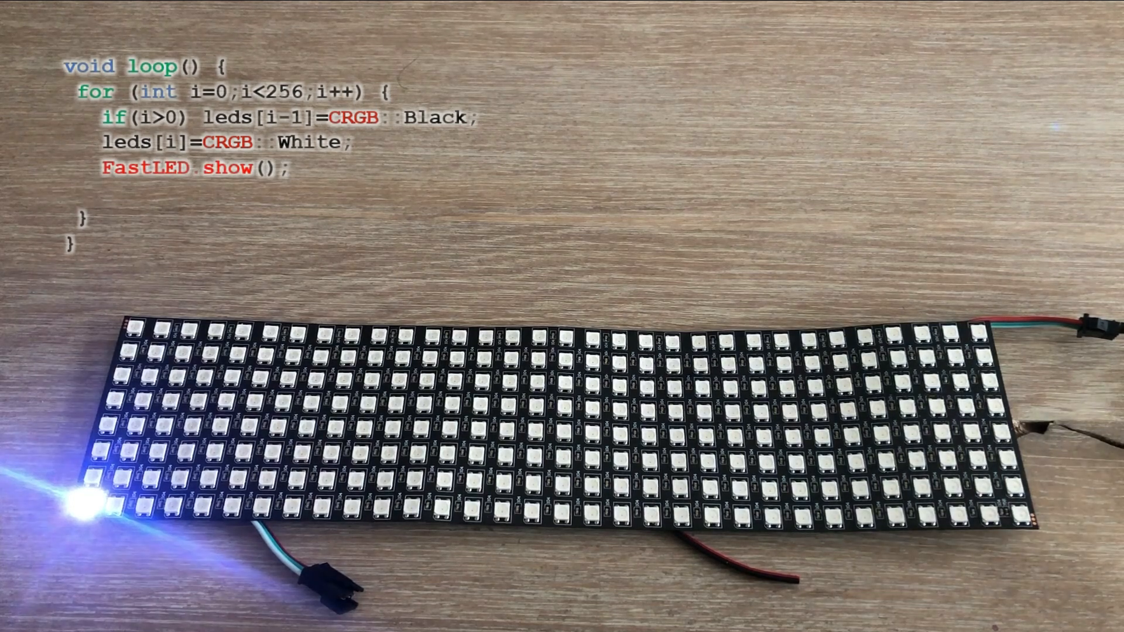
pyautogui.write('delay(20);')
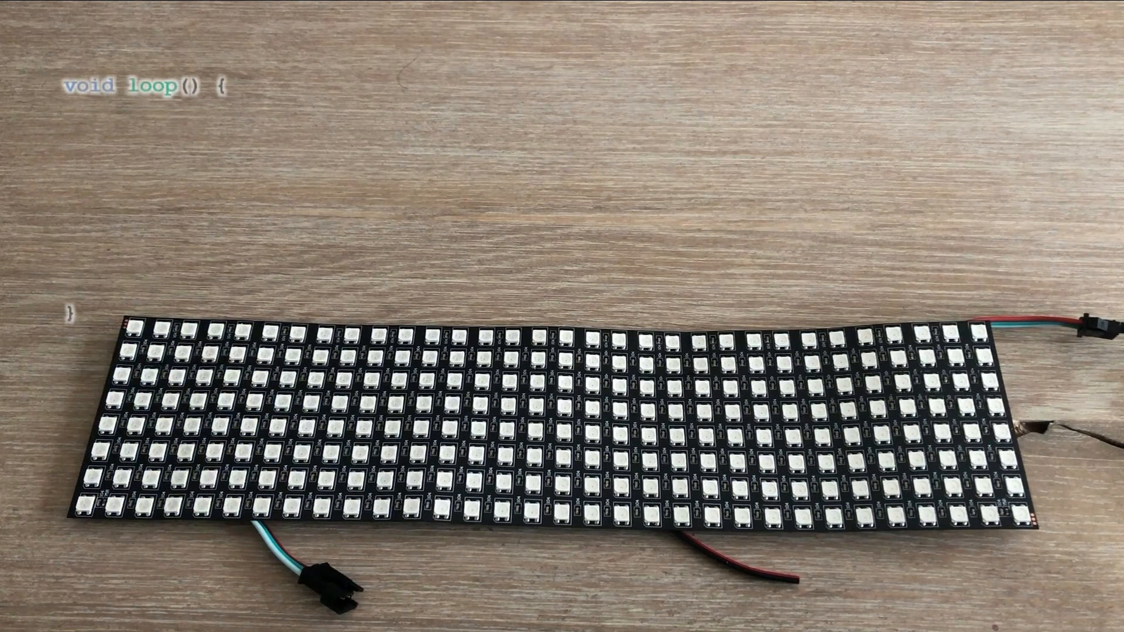
pyautogui.write('for (int i=0;i<256;i++) {')
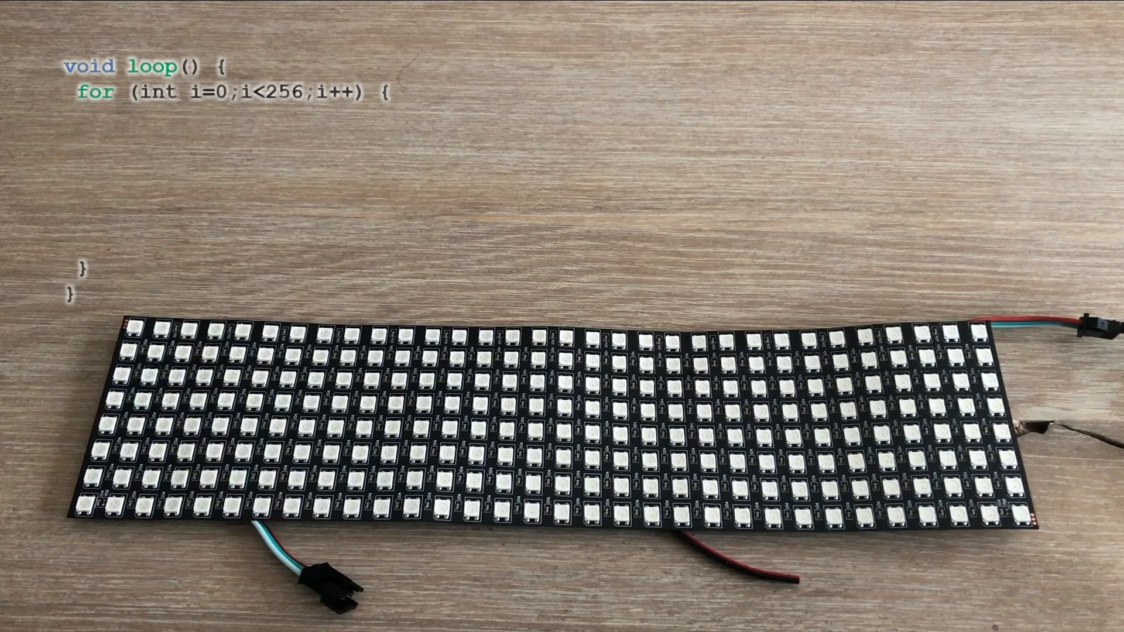
pyautogui.write('leds[i]=CRGB::Blue;')
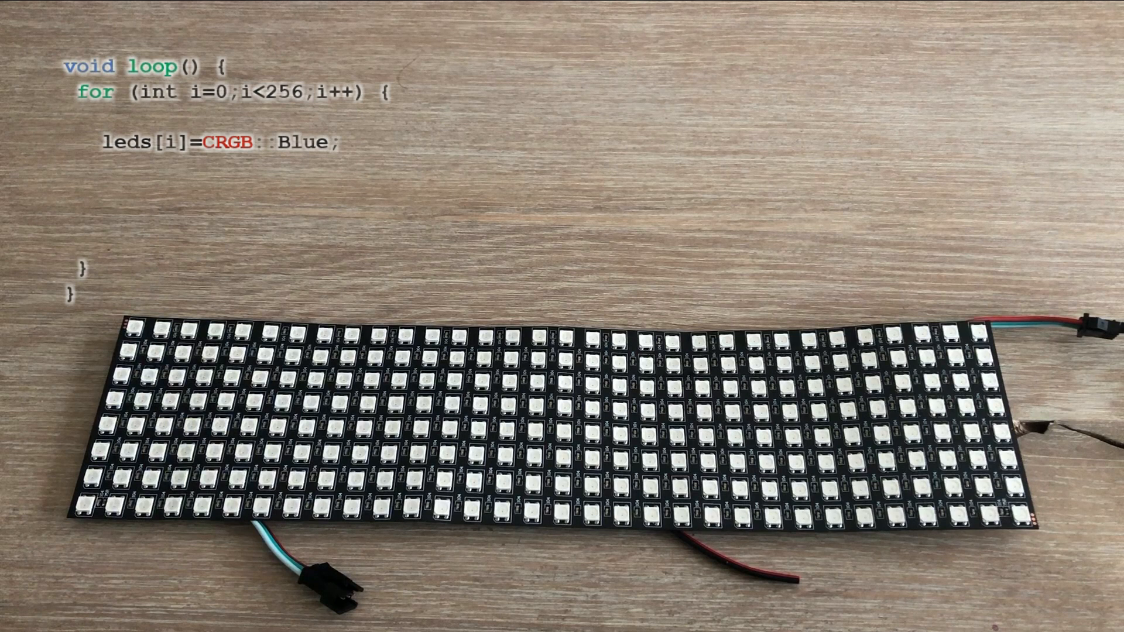
pyautogui.write('if (i<255) leds[i+1]=CRGB::Red;')
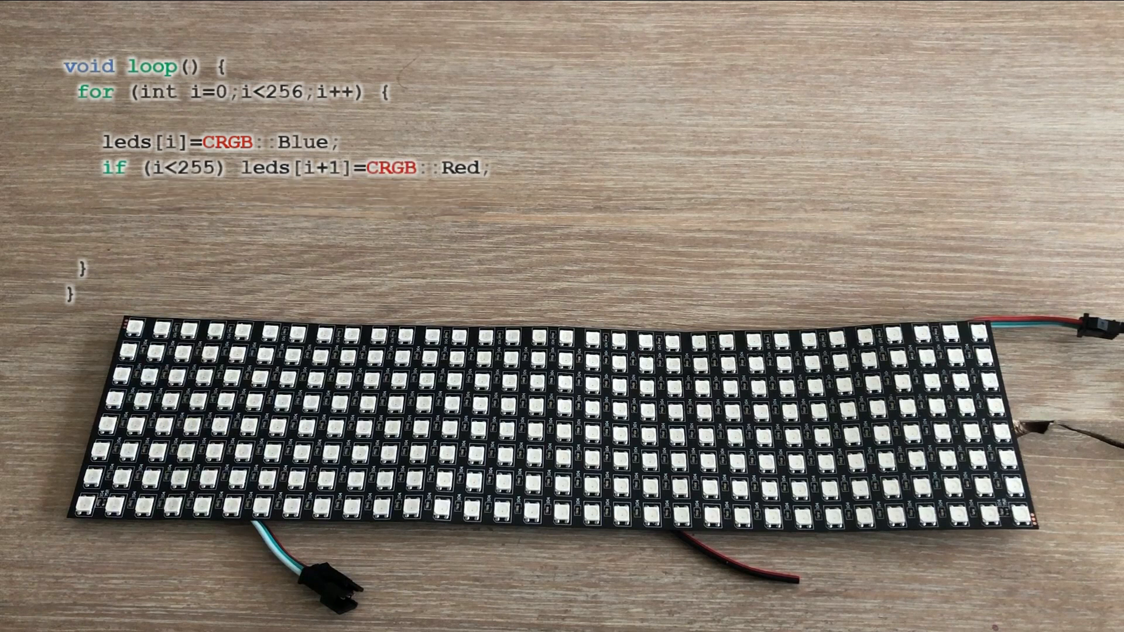
pyautogui.write('if (i<254) leds[i+2]=CRGB::Green;')
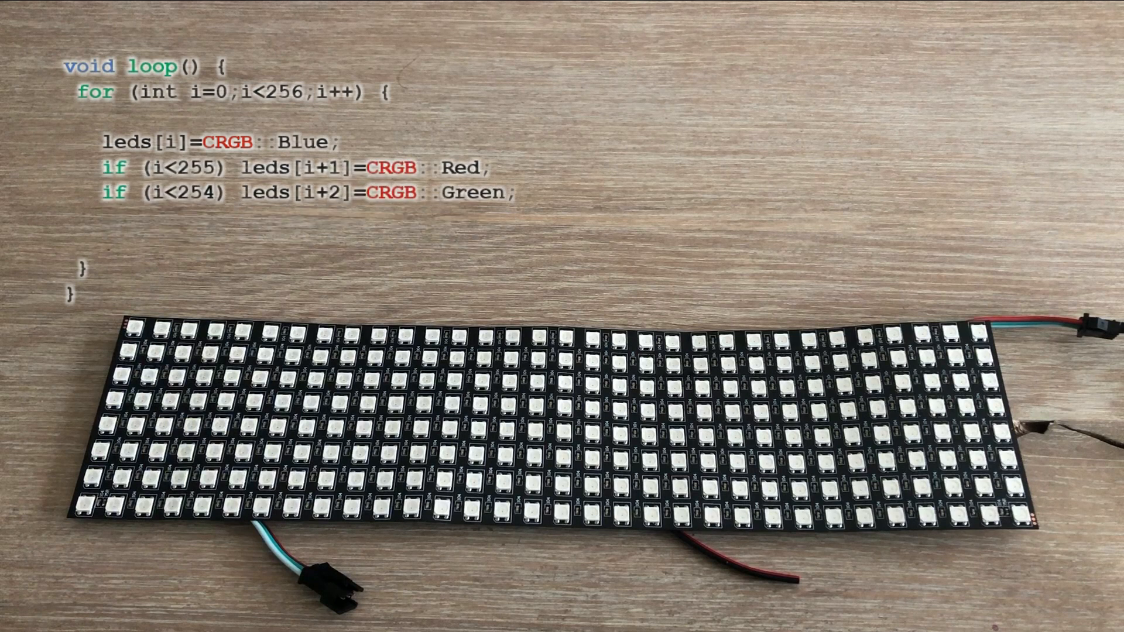